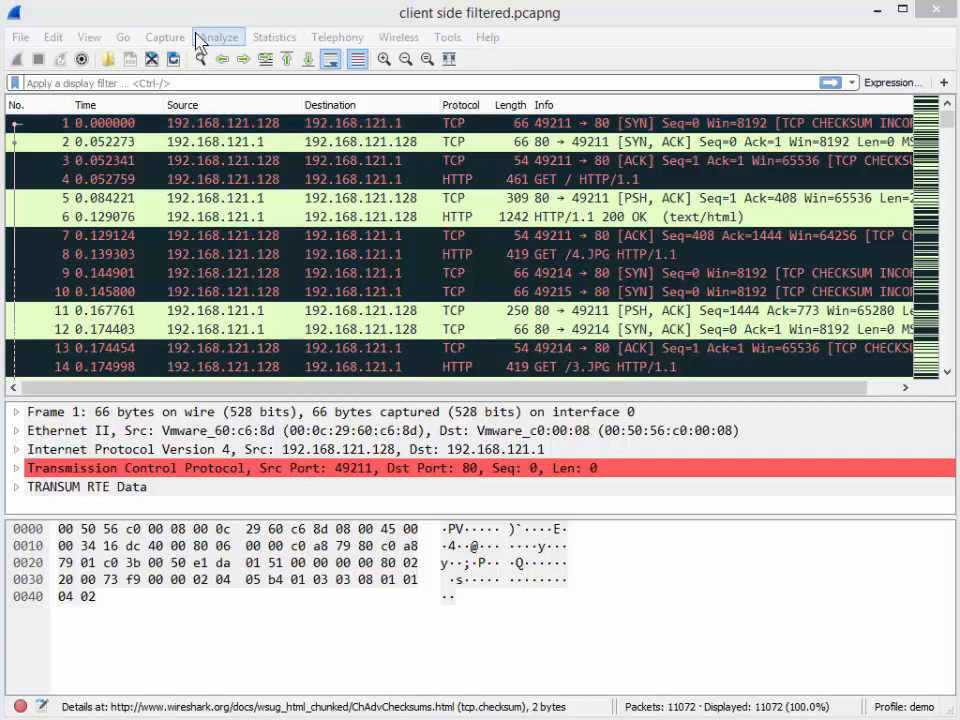
mouse_move(210, 278)
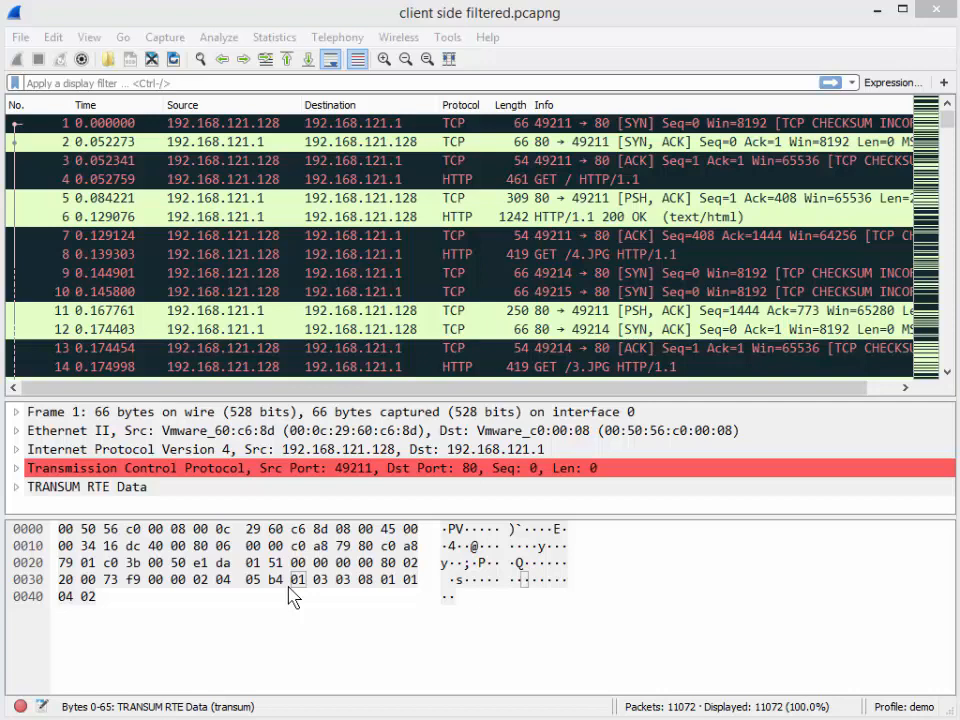
mouse_move(312, 592)
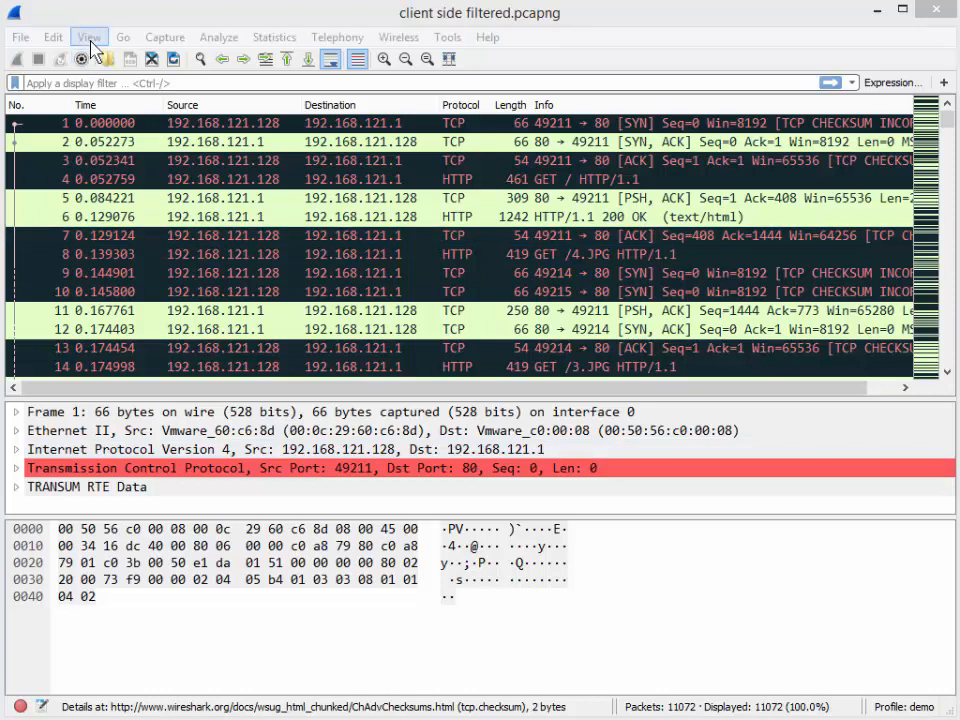
- Hide the Packet Bytes pane via the View menu, leaving packet list and details
left_click(88, 36)
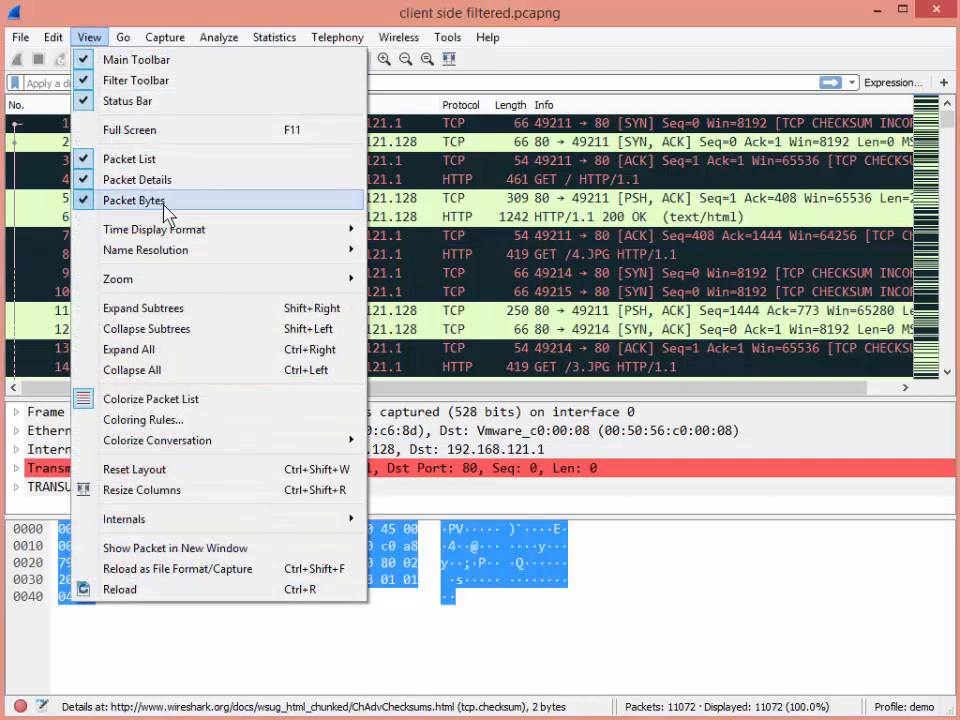
left_click(132, 200)
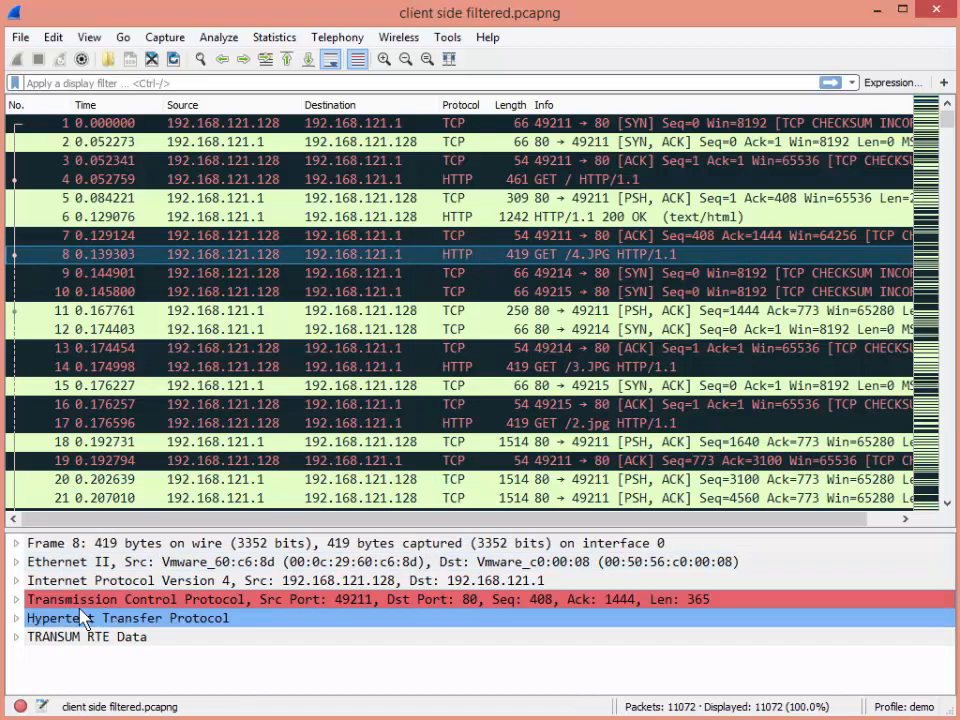
mouse_move(170, 612)
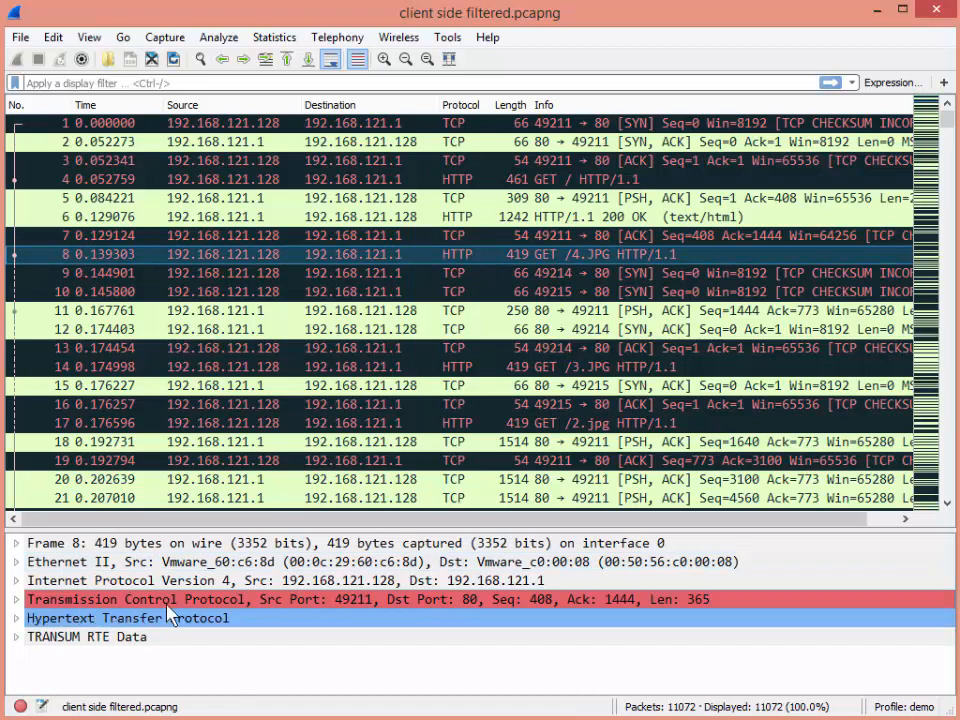
mouse_move(310, 608)
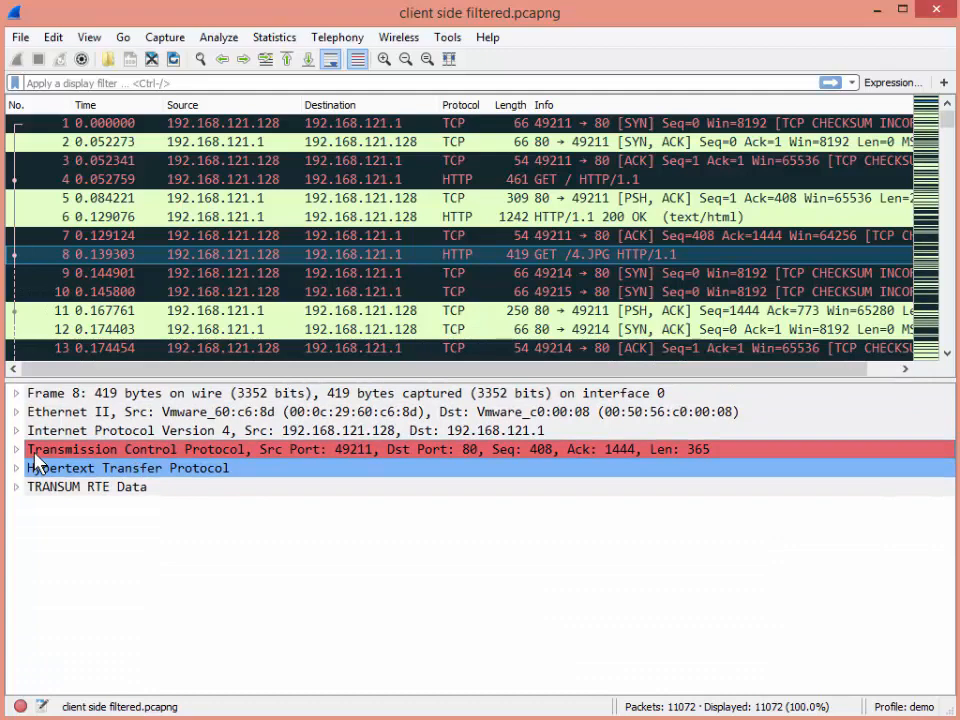
- Expand the Transmission Control Protocol layer of the GET /4.JPG packet to show its Bad checksum
left_click(16, 448)
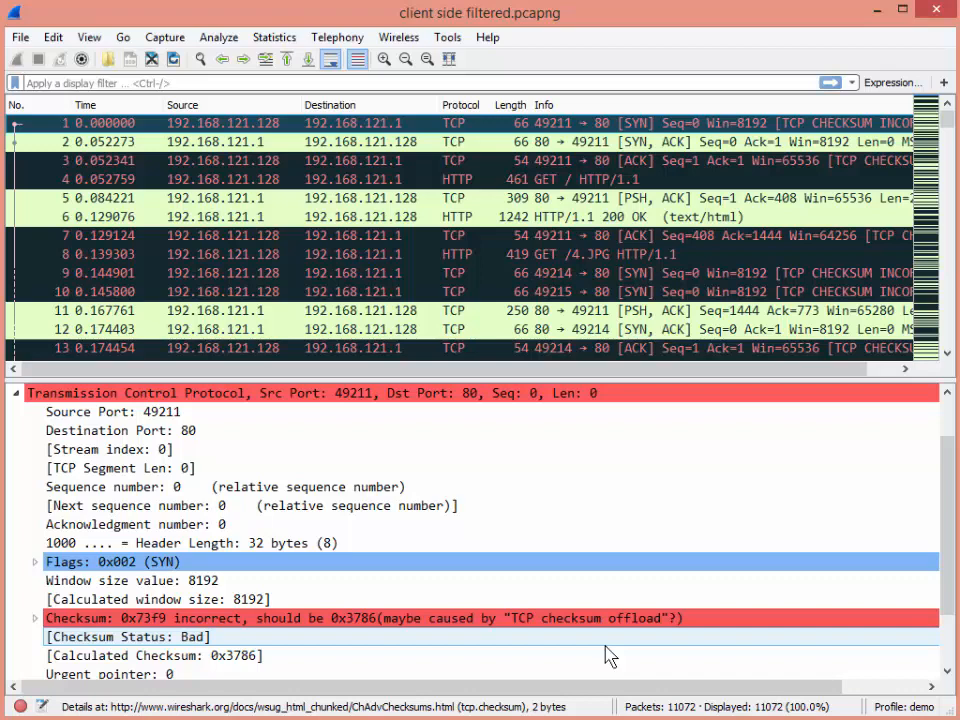
mouse_move(442, 130)
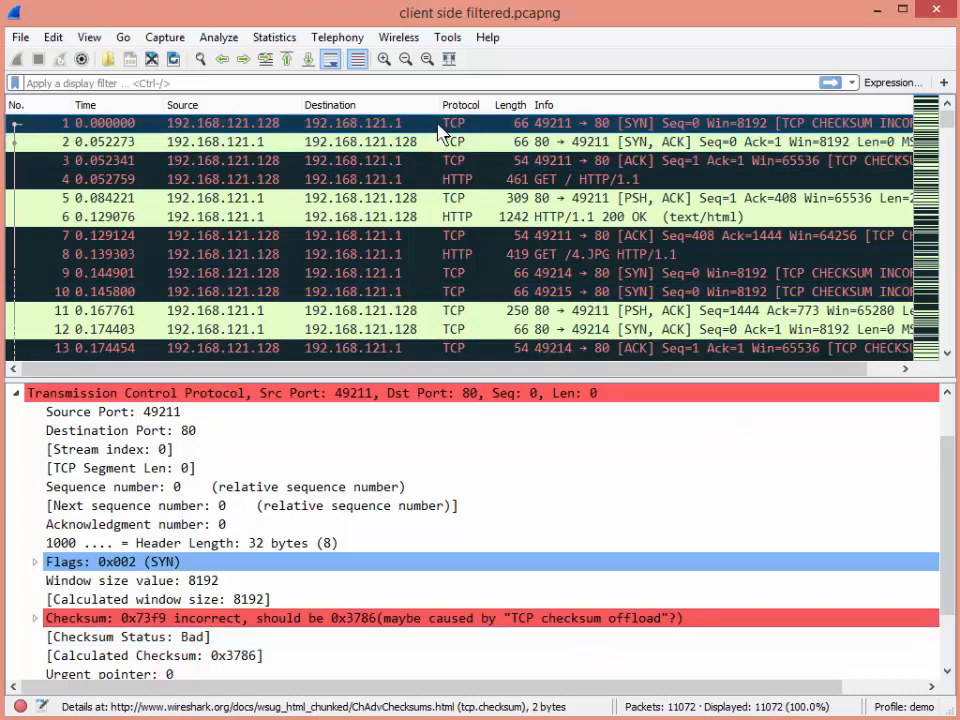
mouse_move(218, 630)
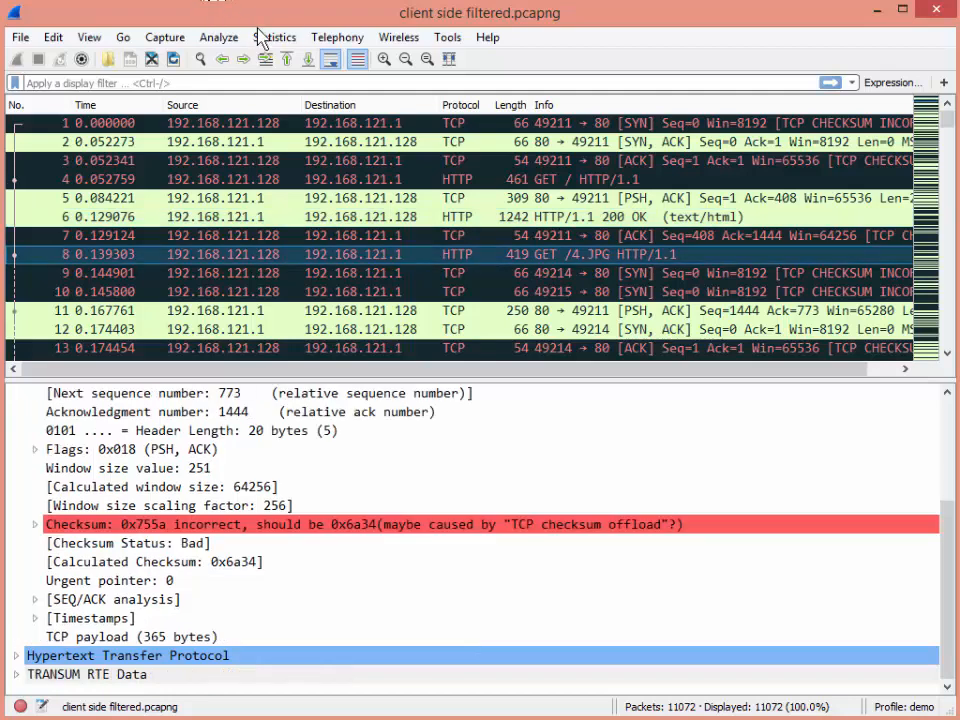
left_click(218, 36)
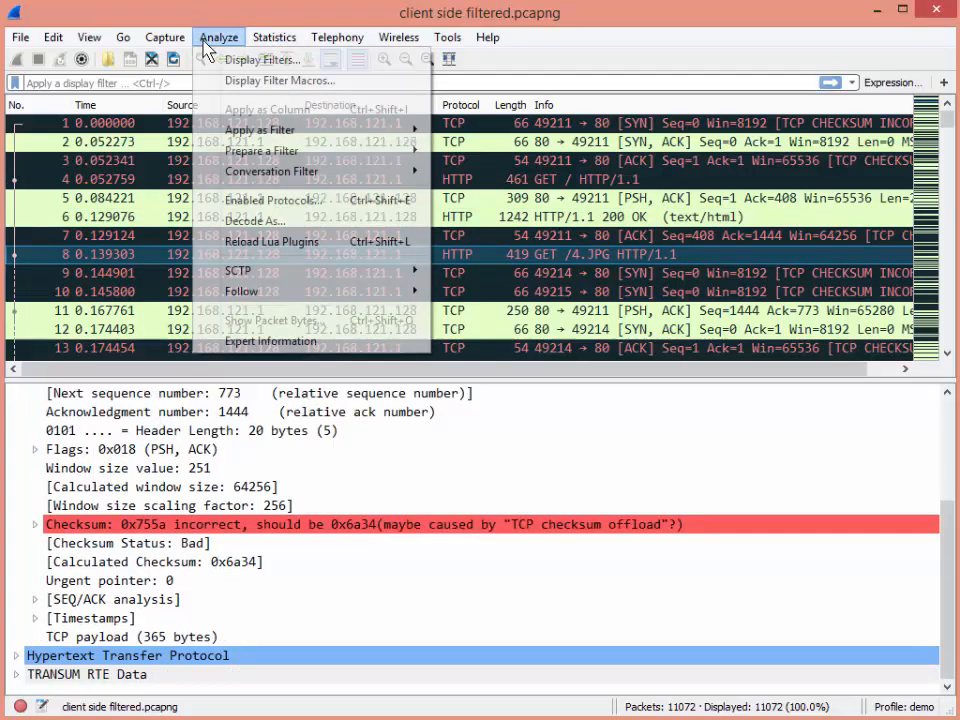
mouse_move(290, 340)
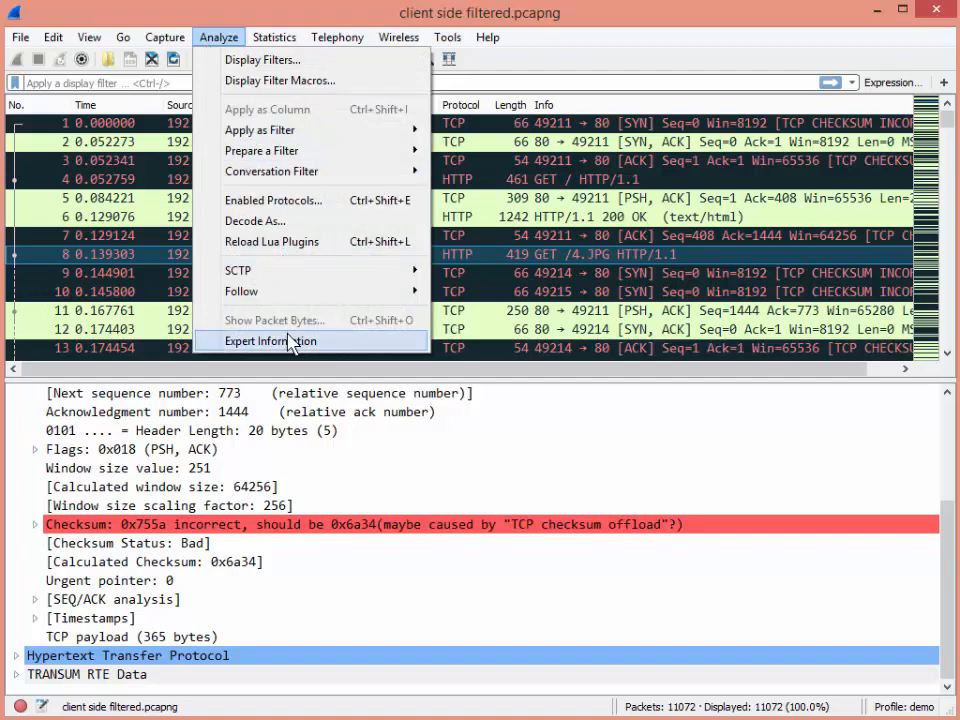
left_click(274, 340)
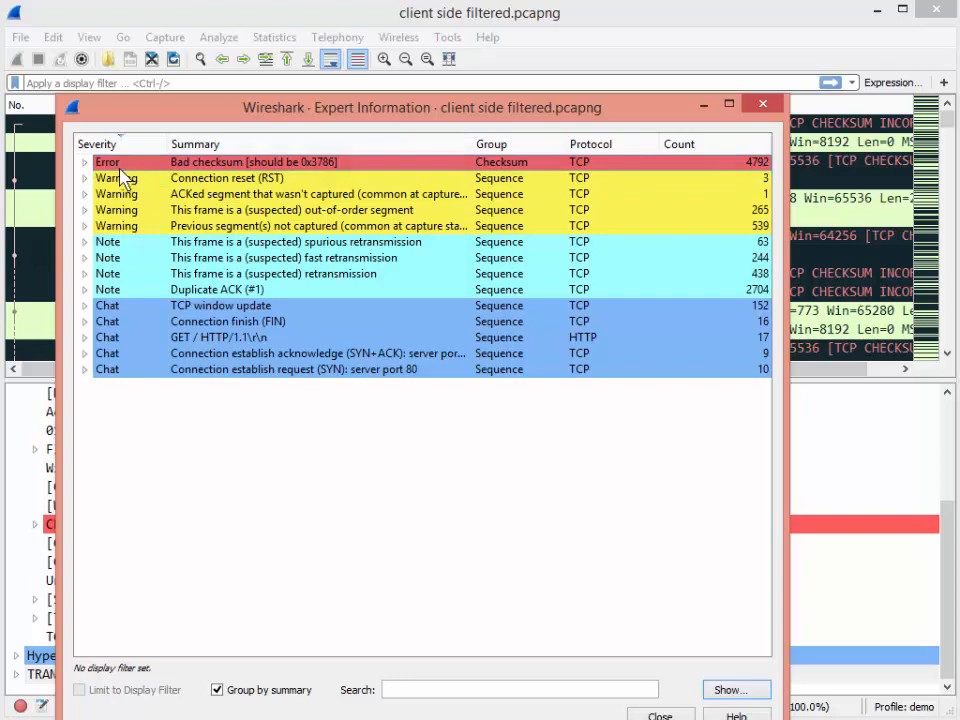
mouse_move(230, 176)
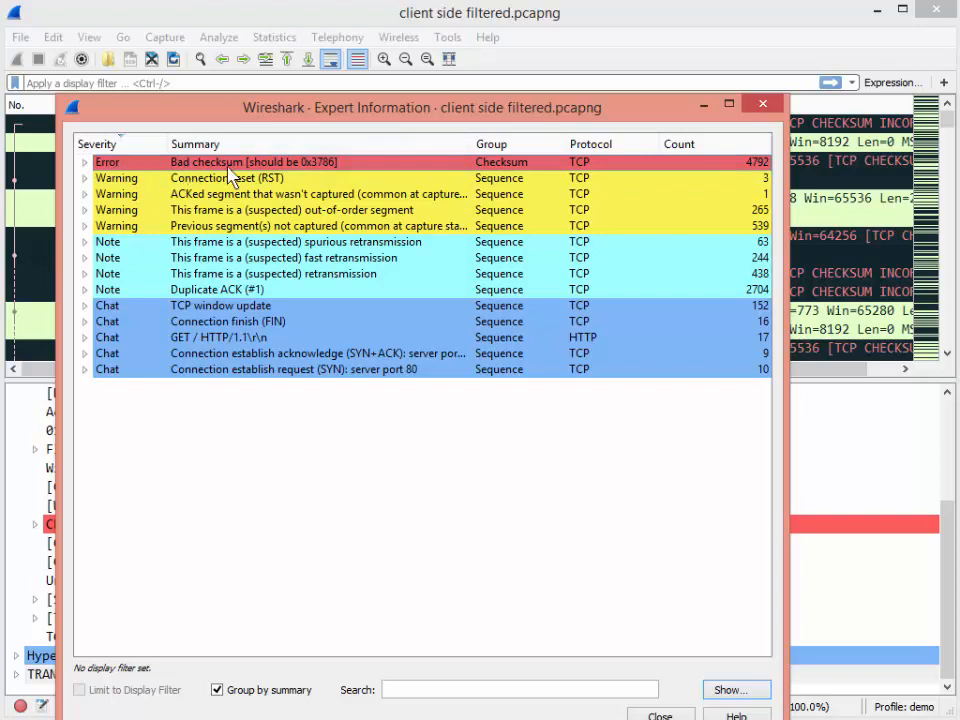
mouse_move(750, 178)
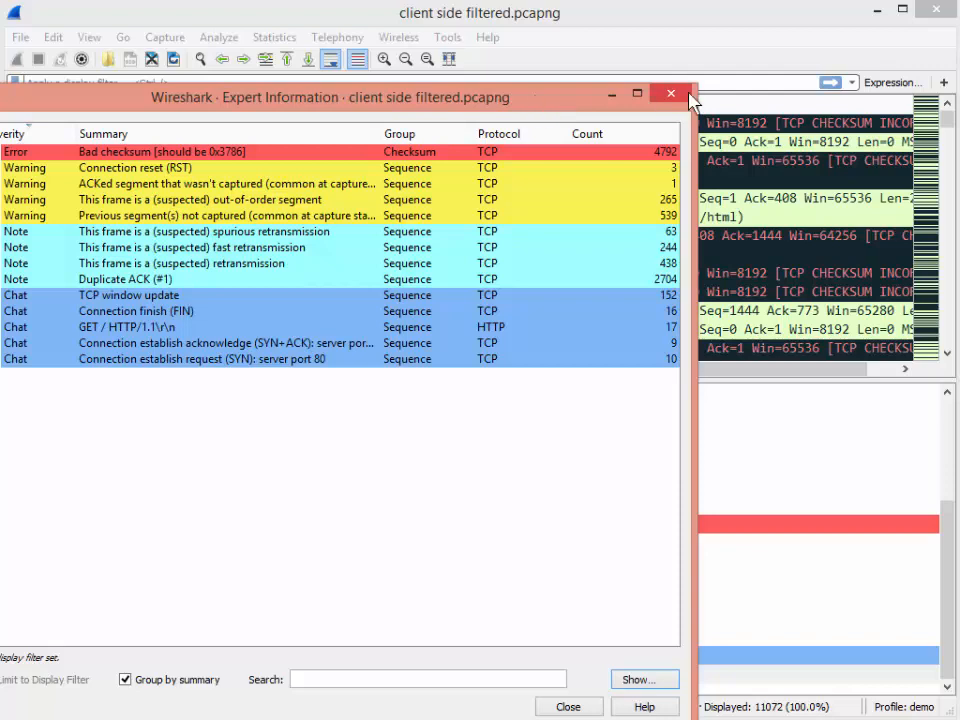
left_click(670, 94)
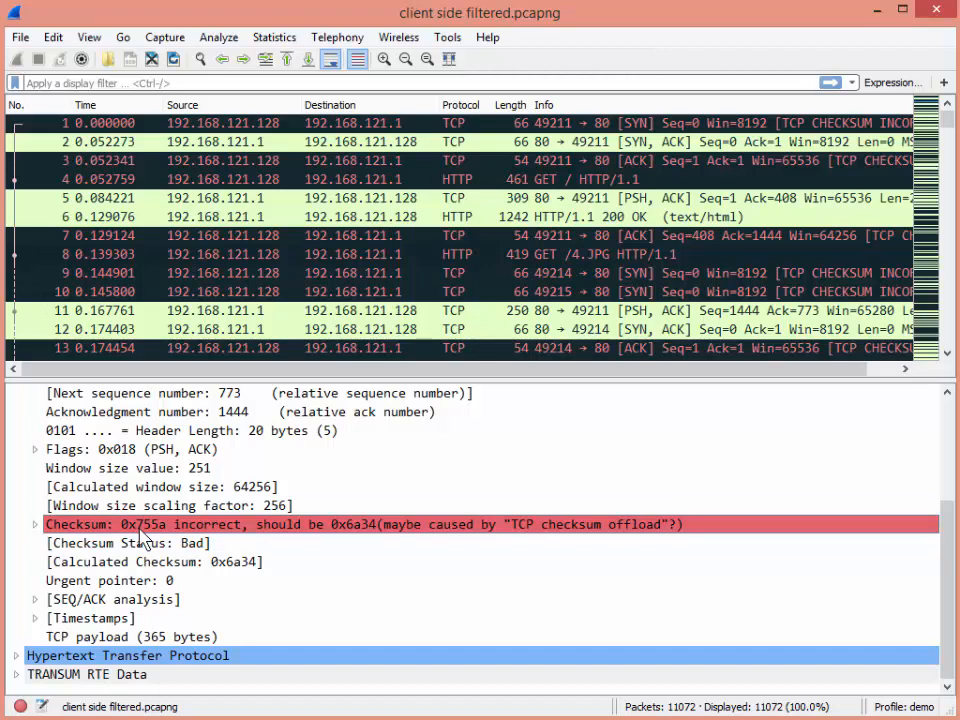
- From the checksum field's Protocol Preferences, turn off 'Validate the TCP checksum if possible'
right_click(140, 524)
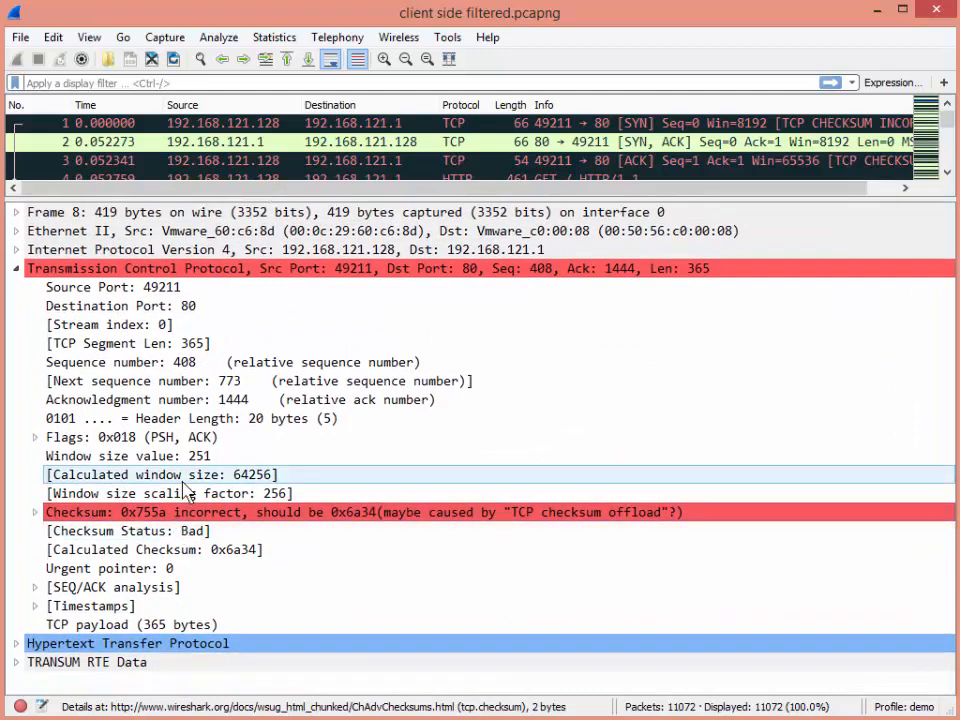
left_click(16, 644)
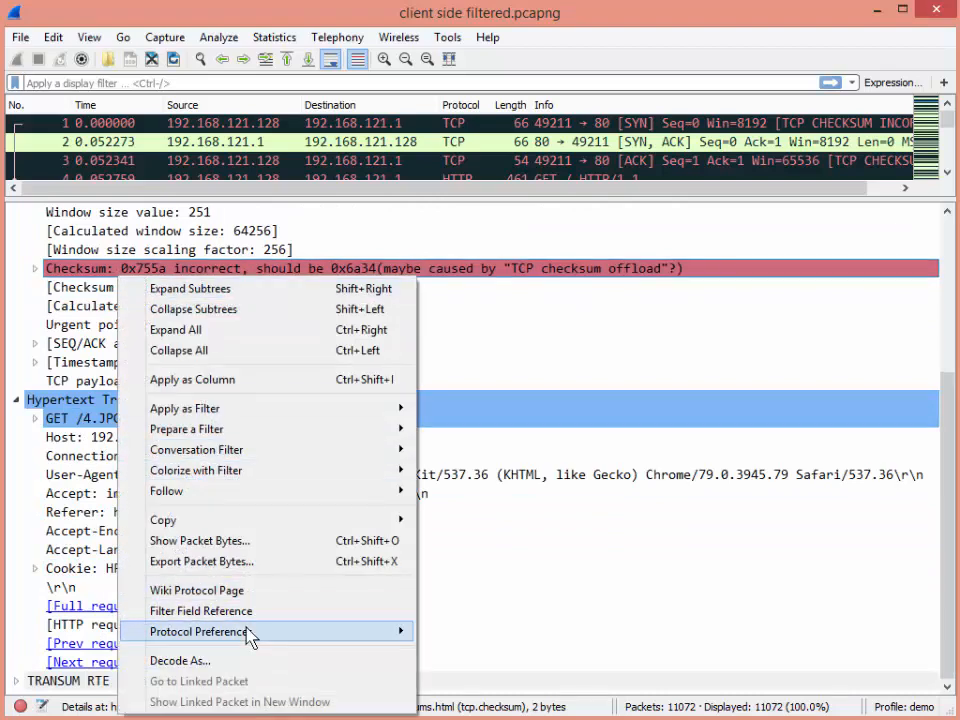
mouse_move(460, 634)
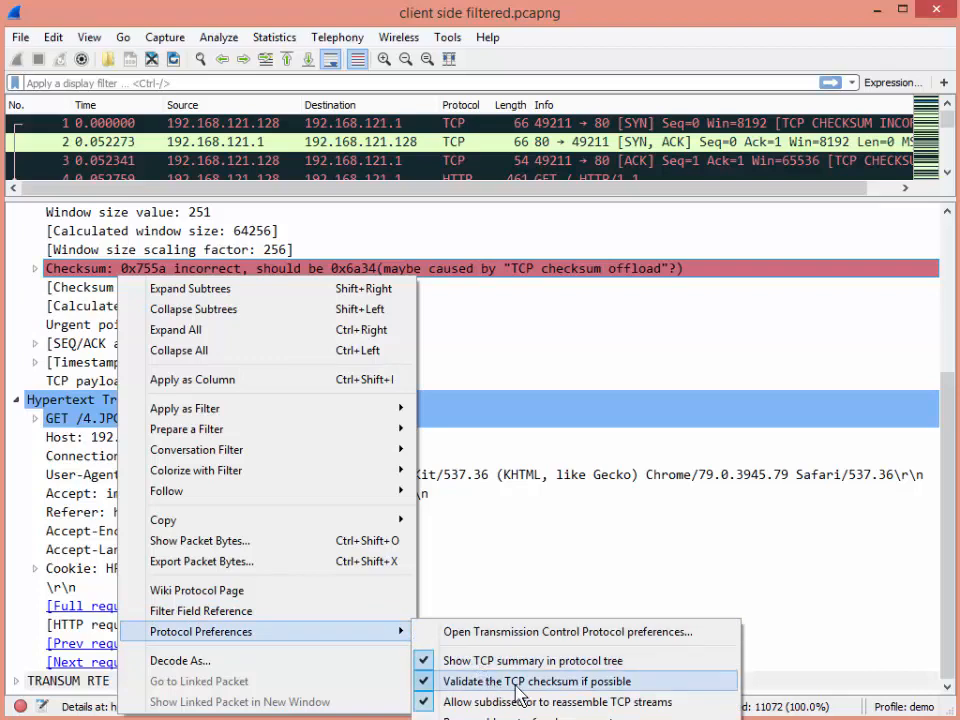
mouse_move(540, 696)
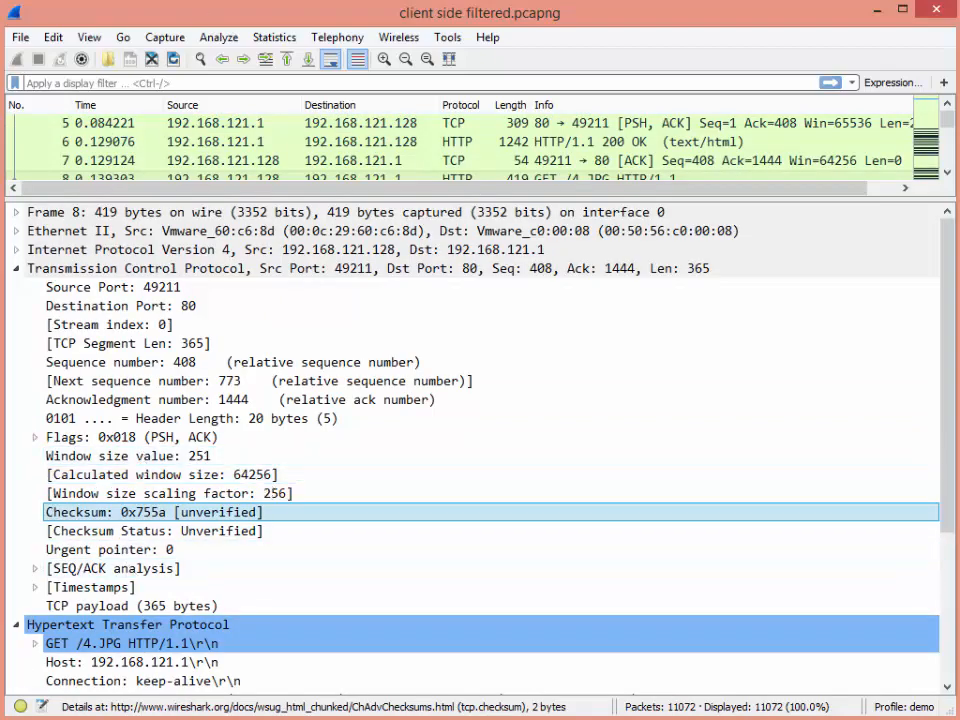
left_click(218, 36)
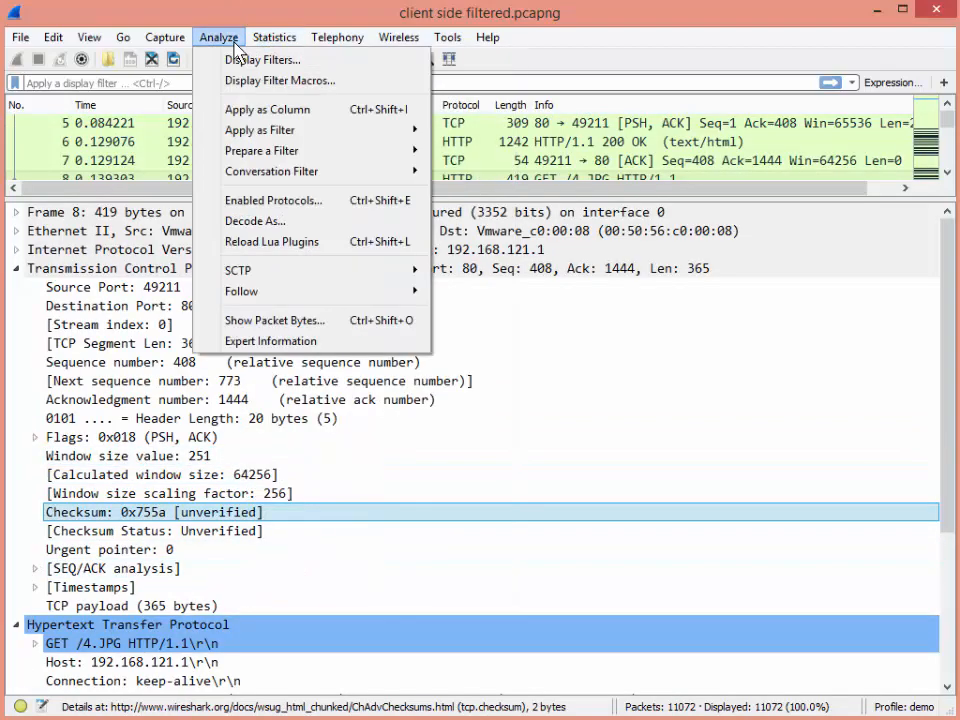
mouse_move(270, 340)
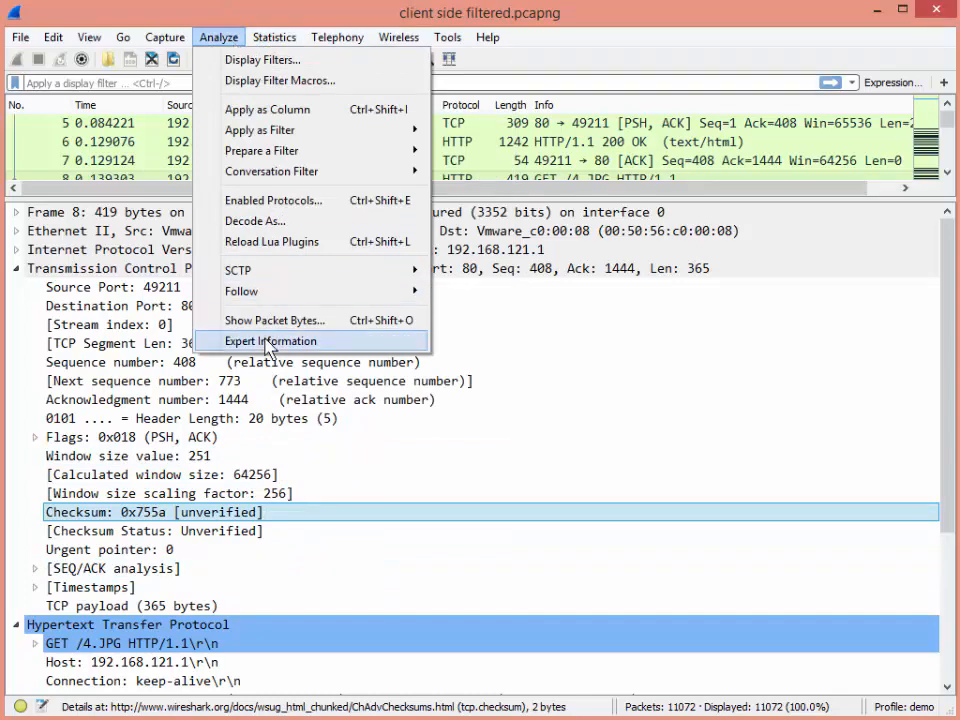
left_click(268, 340)
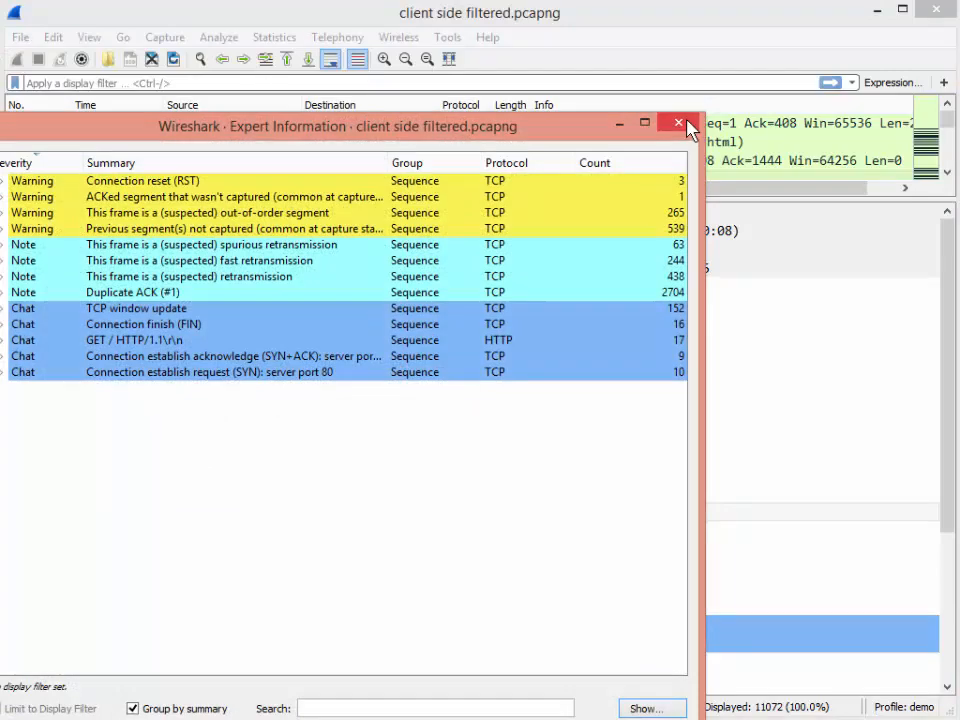
left_click(678, 124)
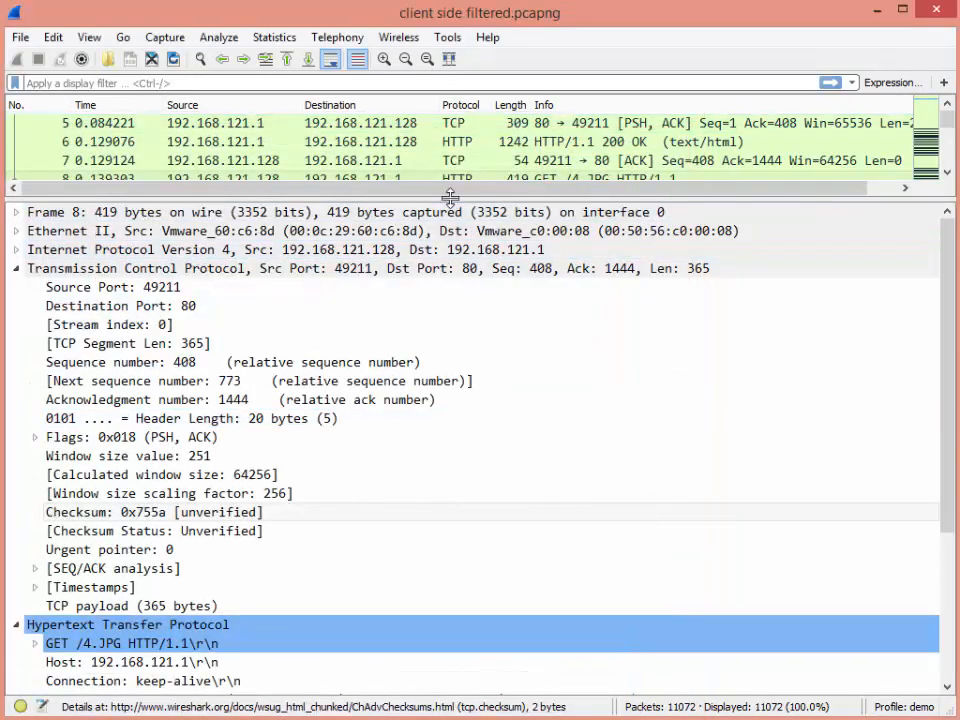